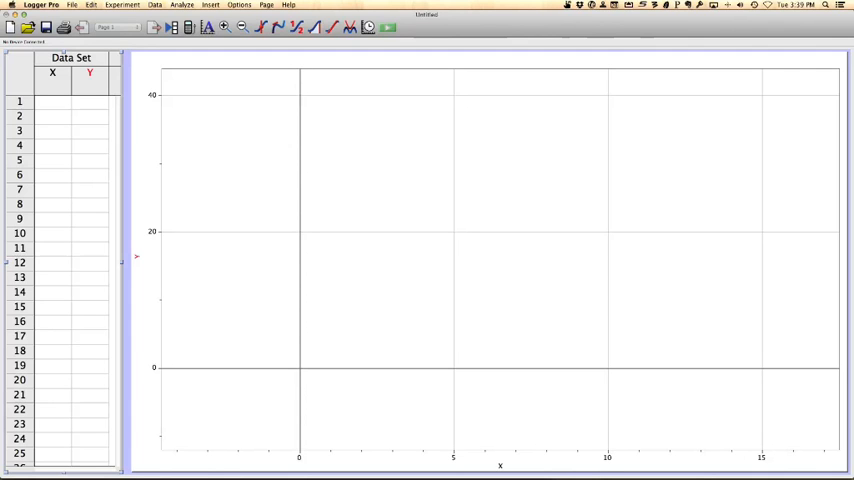
# Enter the first data point in row 1: X = 1, Y = 3.
pyautogui.click(52, 100)
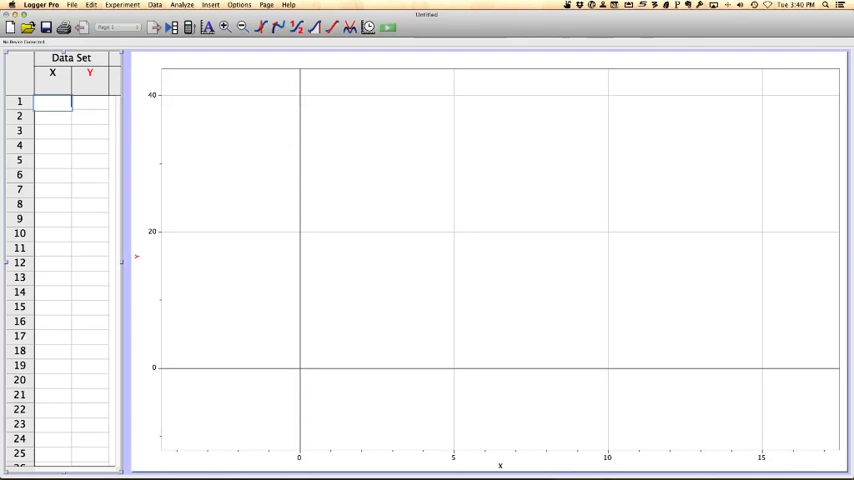
pyautogui.write('1')
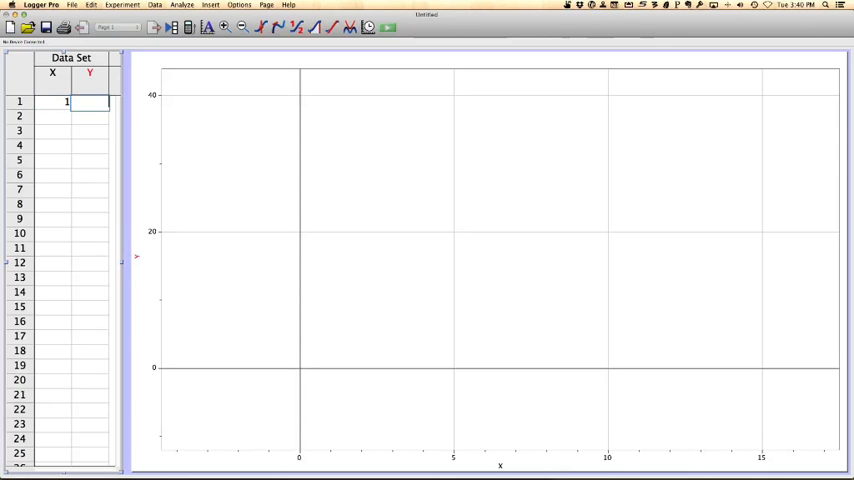
pyautogui.write('3')
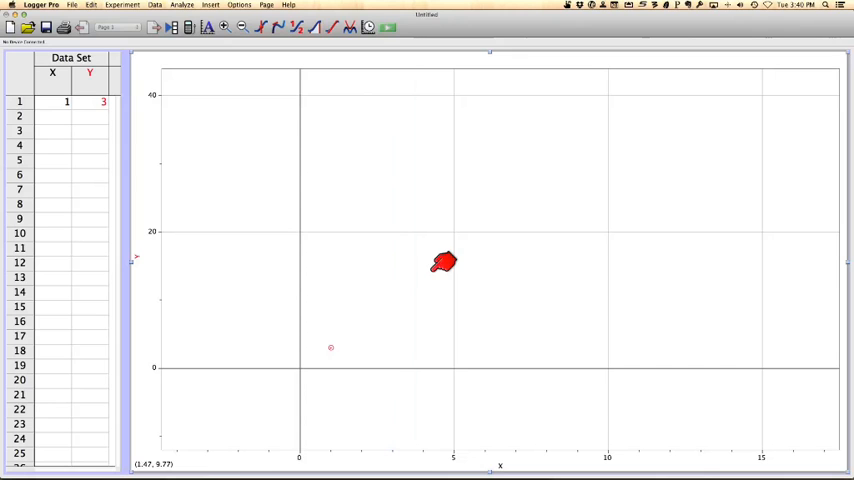
pyautogui.moveTo(358, 328)
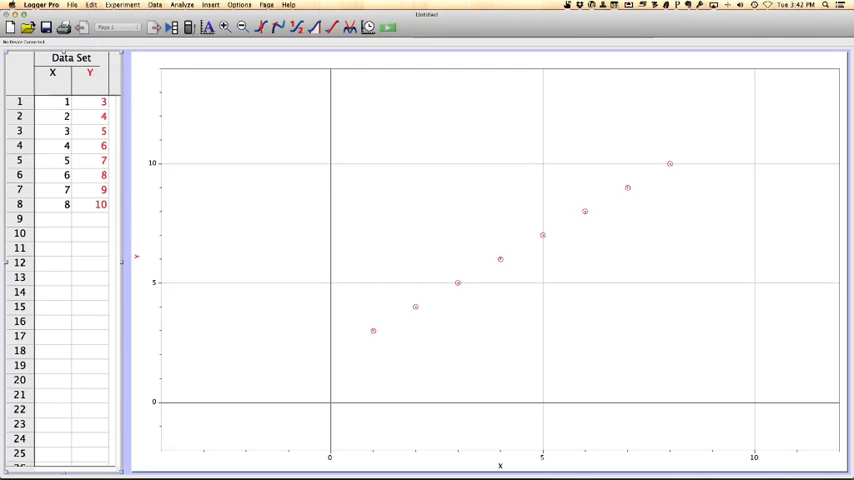
# Name the columns Time (sec) and Position x (meters) in Column Options.
pyautogui.click(52, 73)
pyautogui.write('Time')
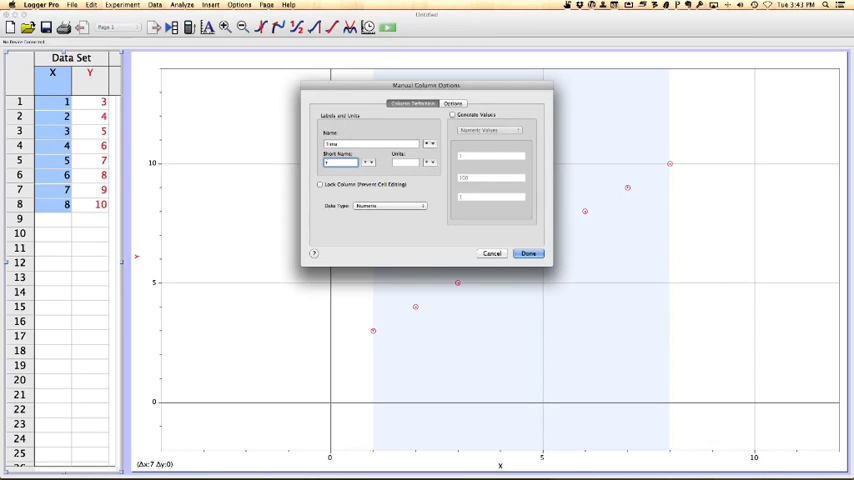
pyautogui.click(405, 162)
pyautogui.write('sec')
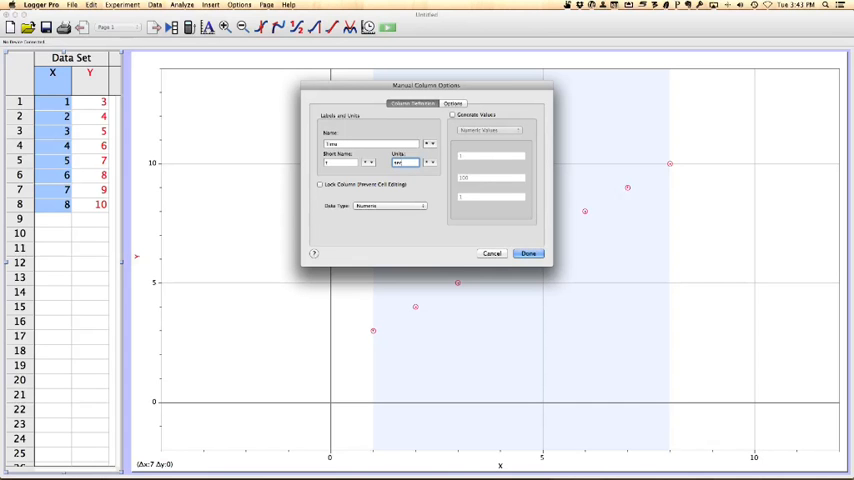
pyautogui.click(528, 253)
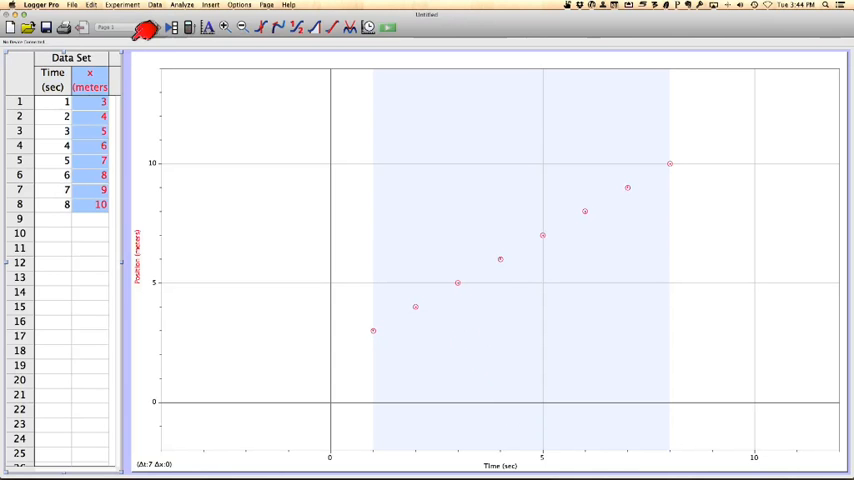
pyautogui.moveTo(120, 62)
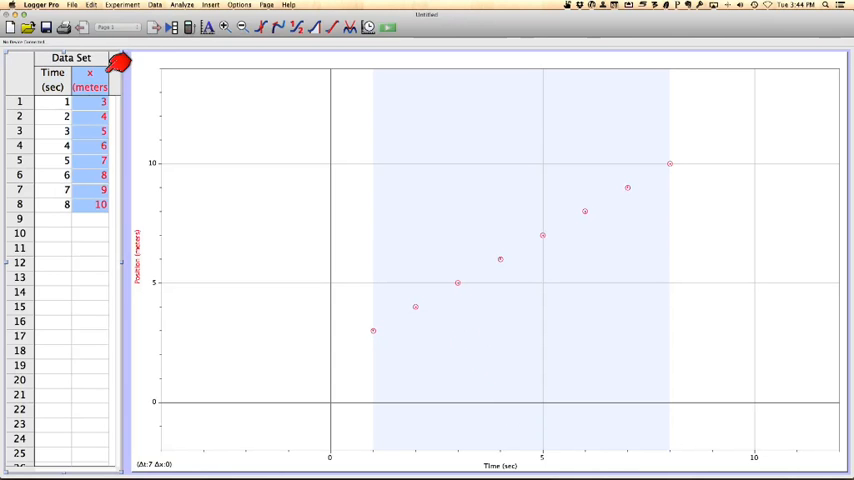
pyautogui.moveTo(258, 190)
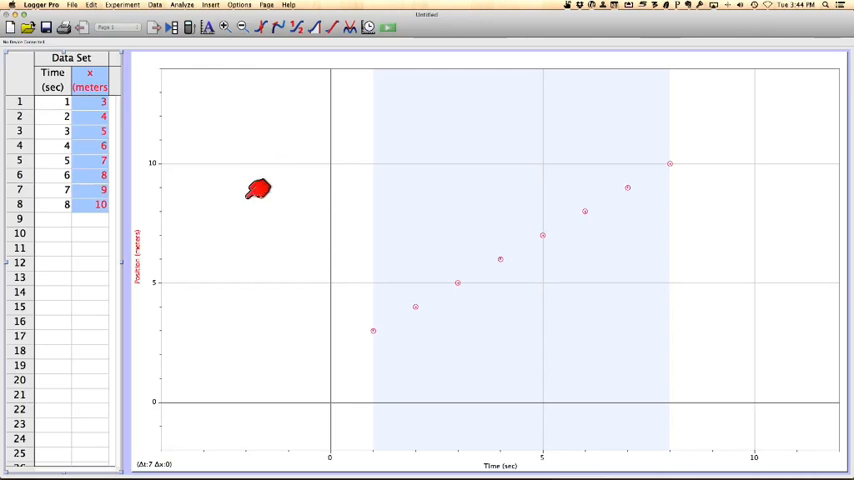
pyautogui.moveTo(162, 243)
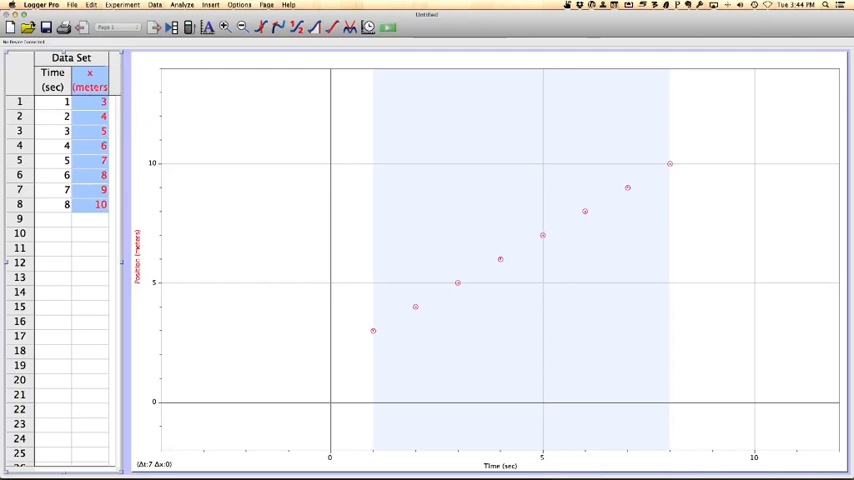
# Set the x column's points to large, filled blue circles in Column Options.
pyautogui.doubleClick(89, 80)
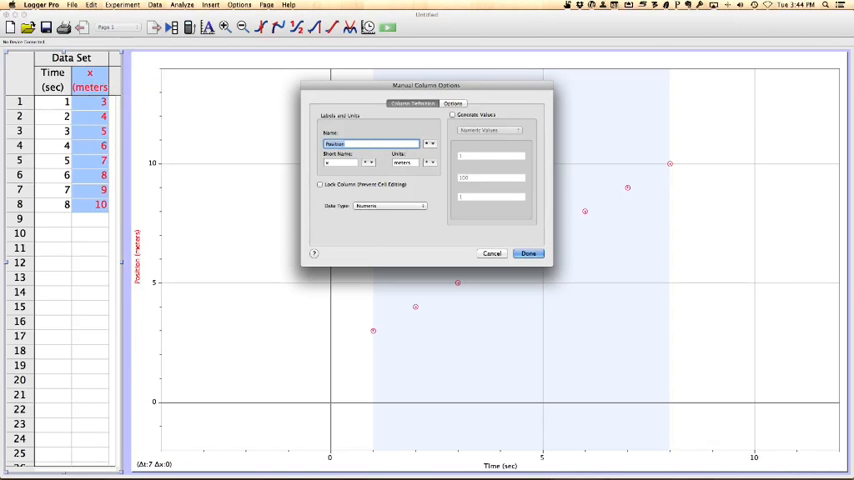
pyautogui.click(452, 103)
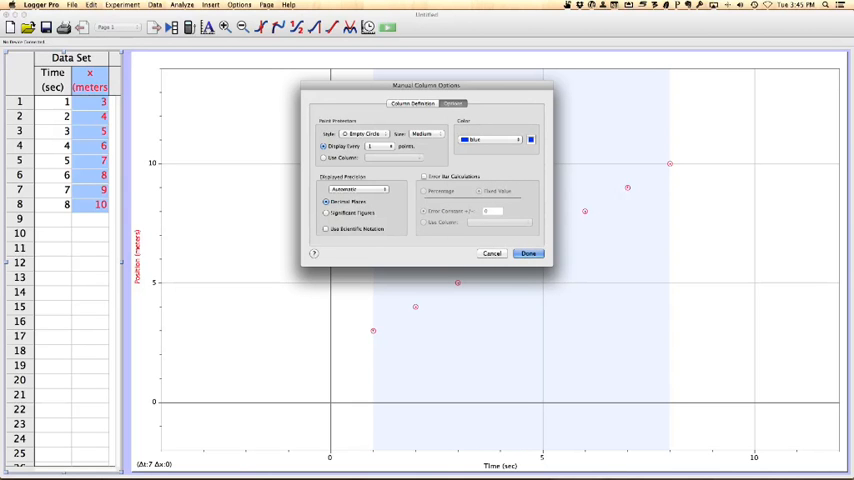
pyautogui.click(428, 134)
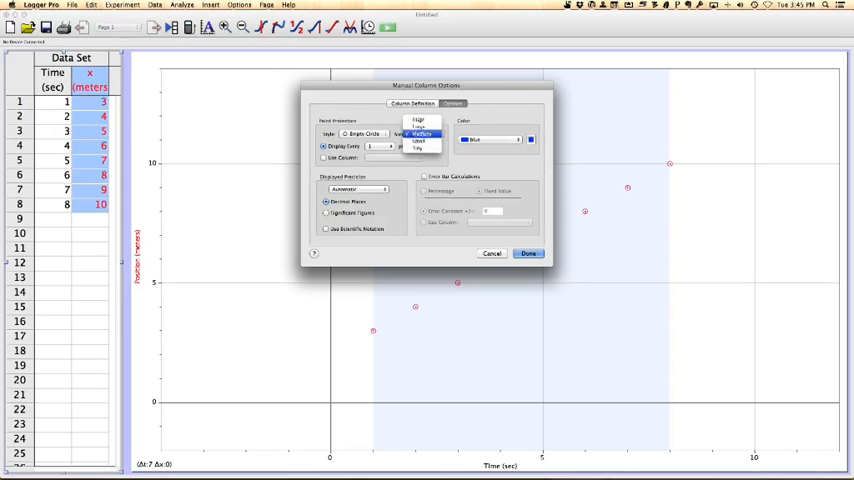
pyautogui.click(420, 133)
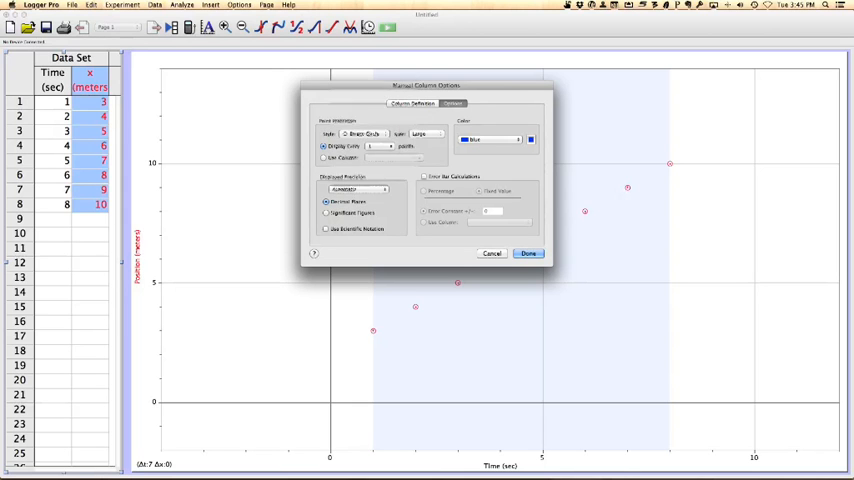
pyautogui.click(365, 134)
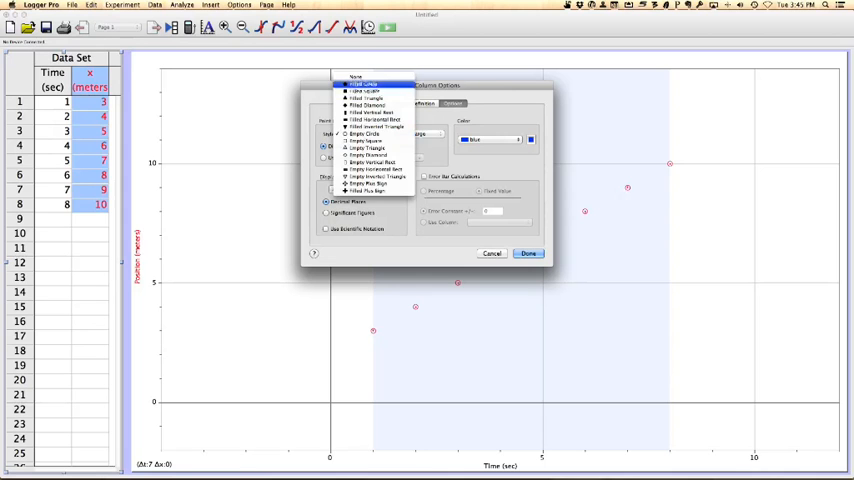
pyautogui.click(362, 84)
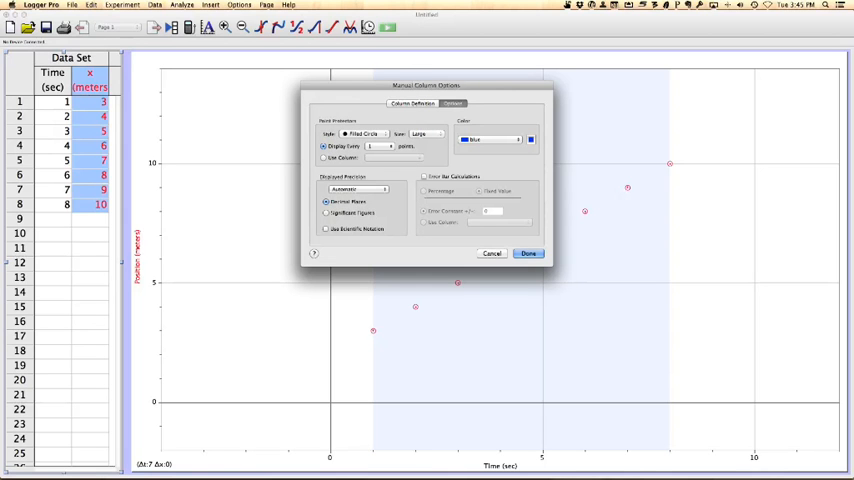
pyautogui.click(528, 253)
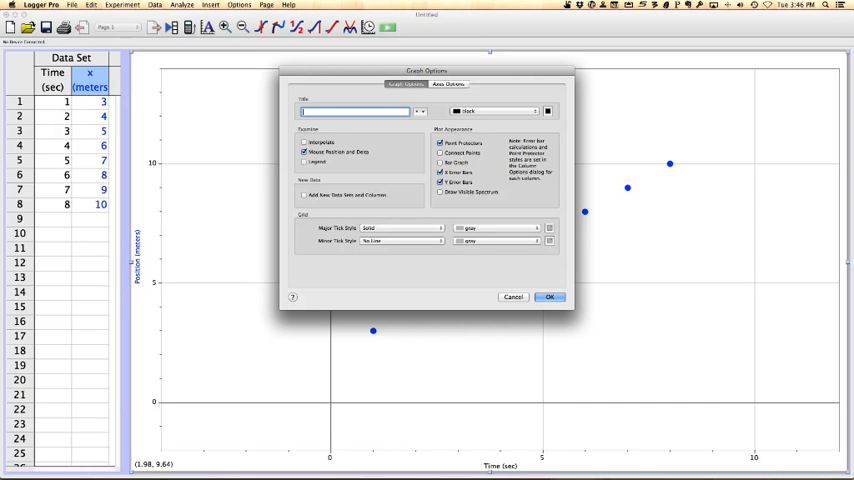
# Enter the graph title 'Position-Time Graph' in Graph Options.
pyautogui.click(549, 296)
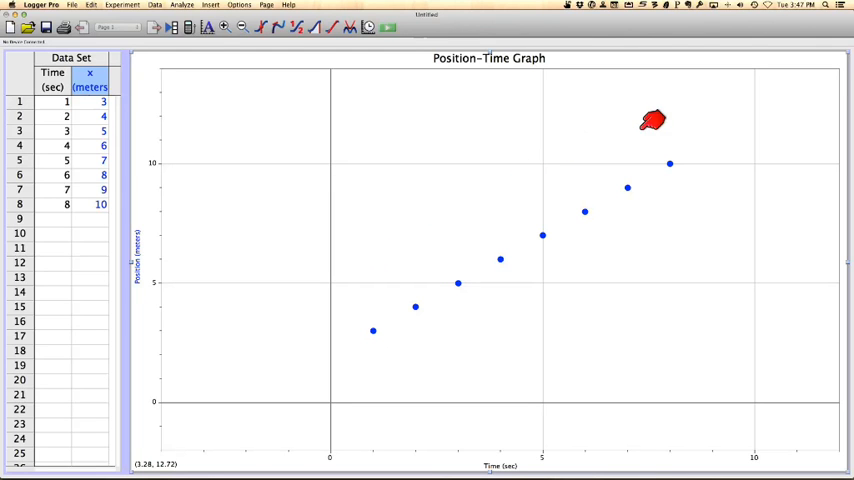
pyautogui.moveTo(651, 120)
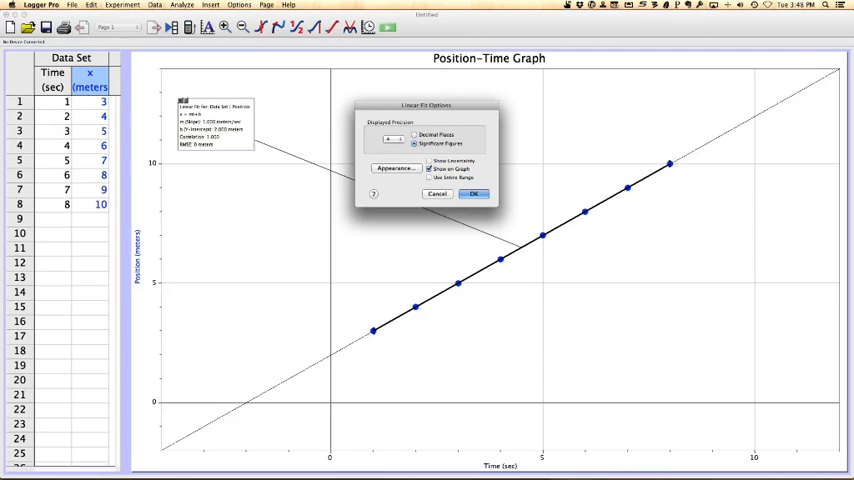
# Set the linear fit statistics font size to 24 in Appearance settings.
pyautogui.click(393, 168)
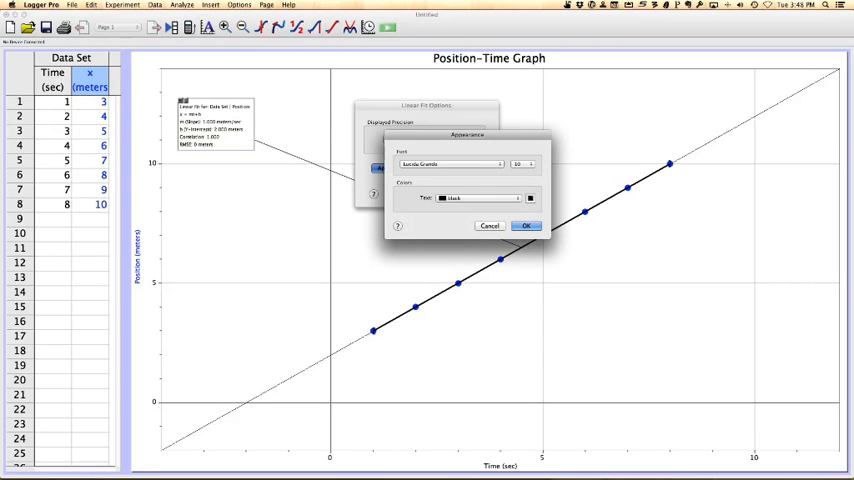
pyautogui.click(520, 163)
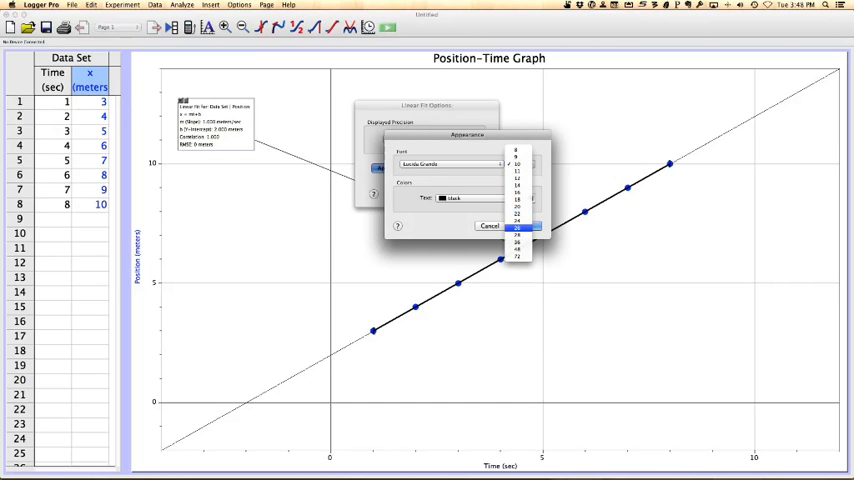
pyautogui.click(518, 228)
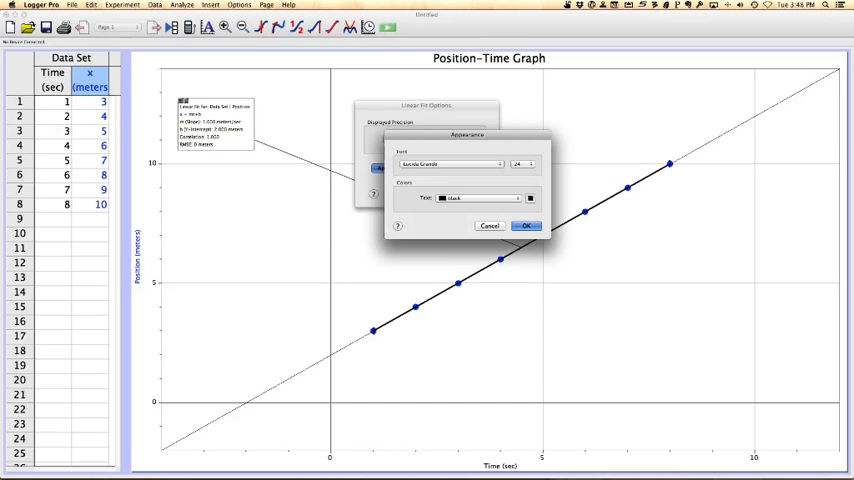
pyautogui.click(526, 225)
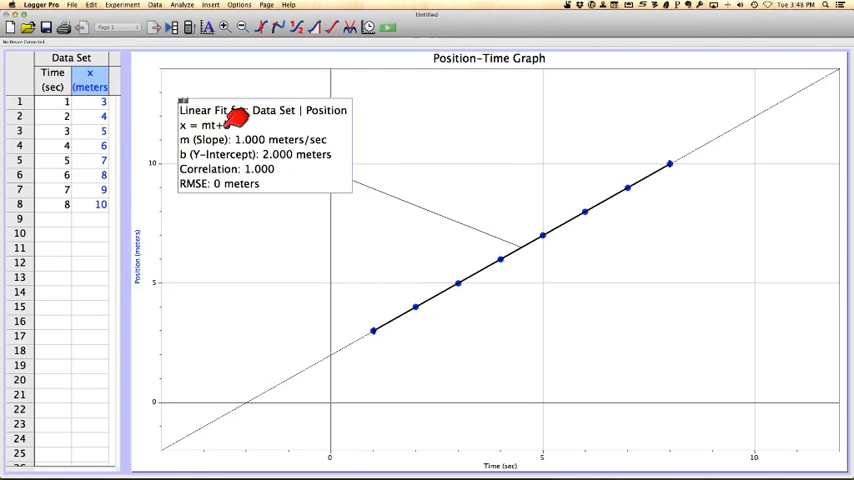
pyautogui.moveTo(265, 120)
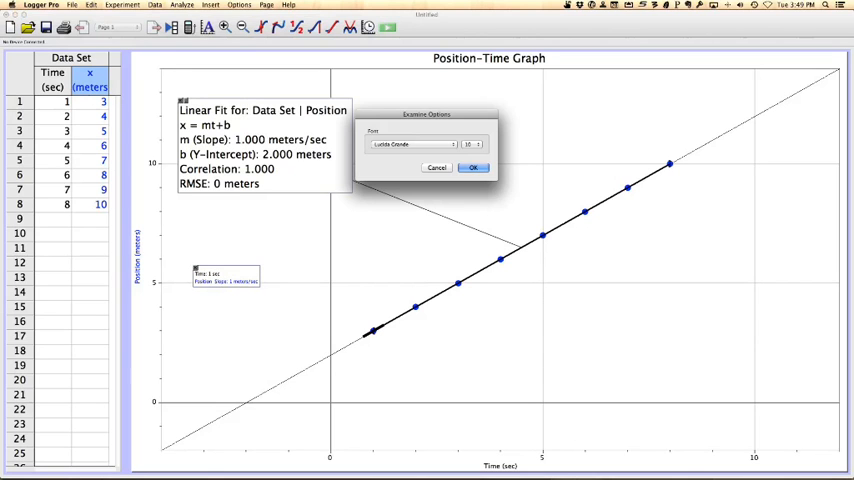
# Enlarge the tangent readout font showing slope 1 meters/sec at 1 sec.
pyautogui.click(470, 144)
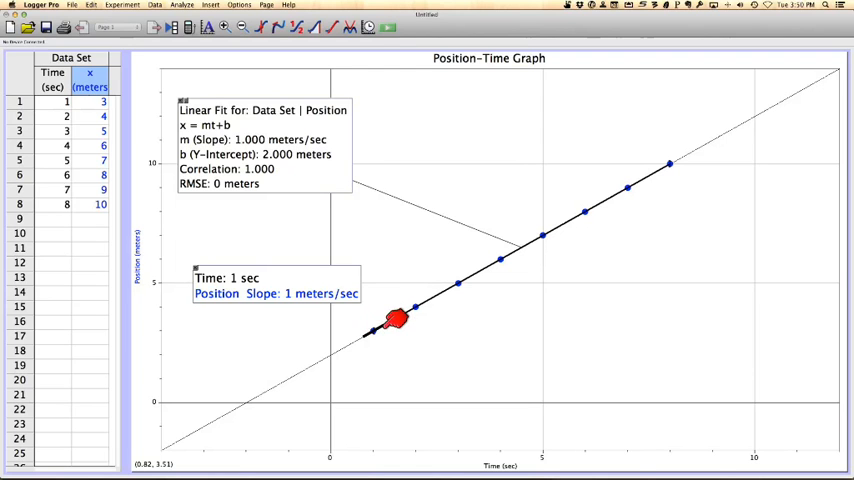
pyautogui.moveTo(395, 255)
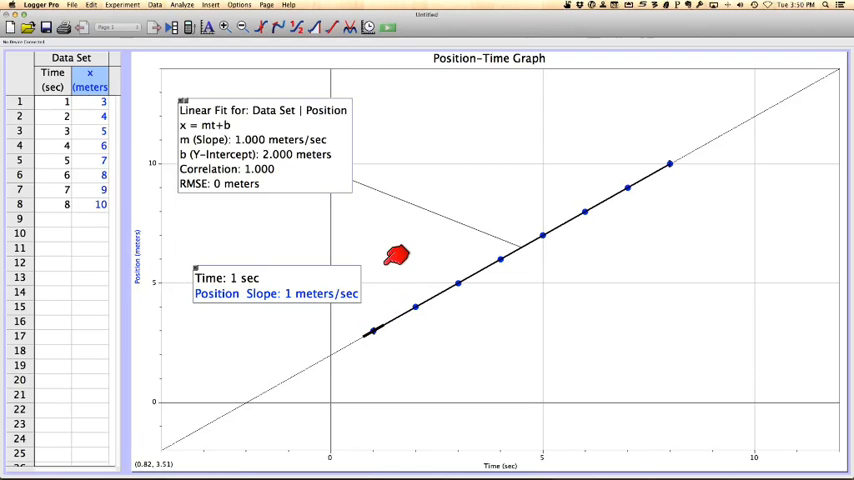